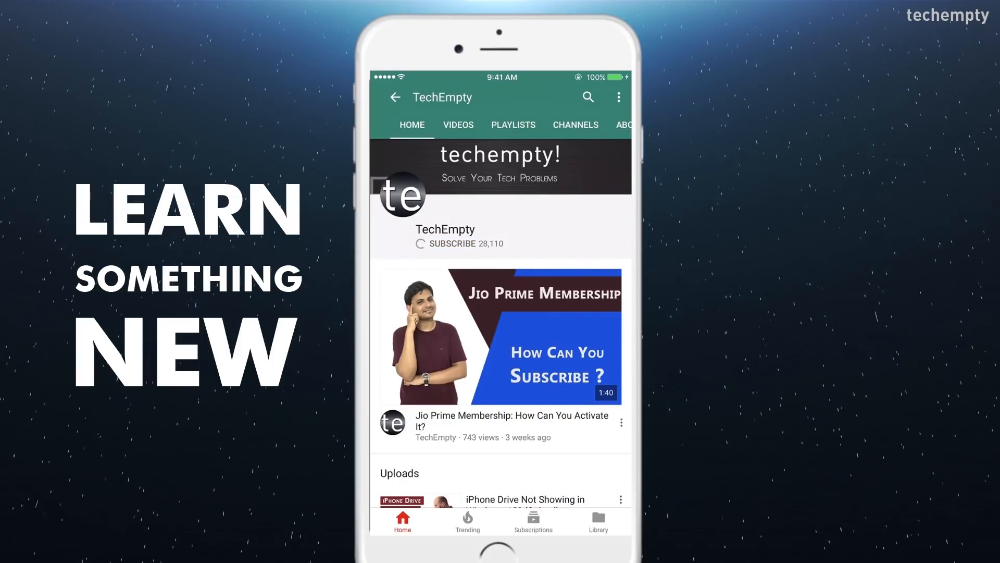
# Step: Subscribe to the TechEmpty channel and turn on its notification bell
pyautogui.click(451, 243)
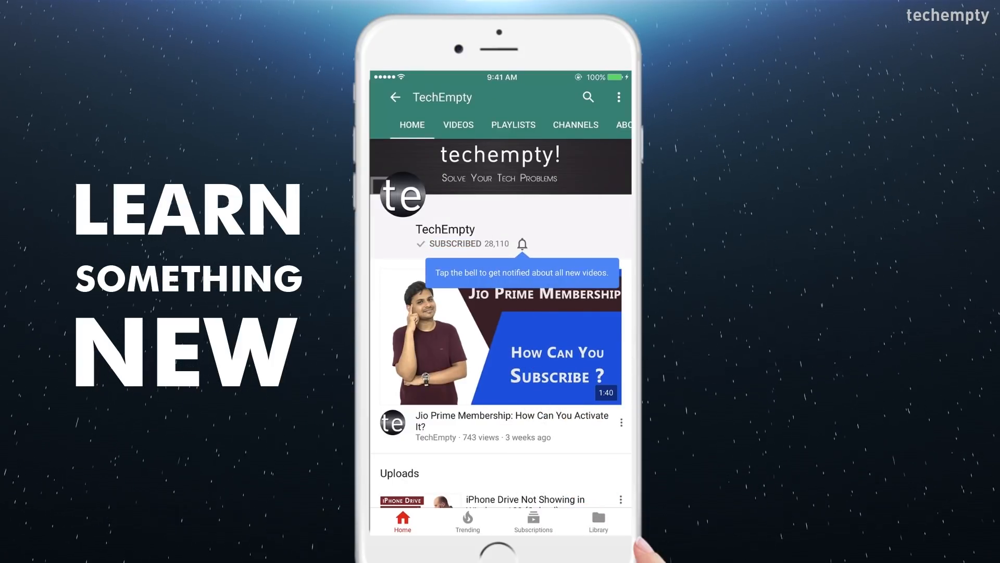
pyautogui.click(522, 244)
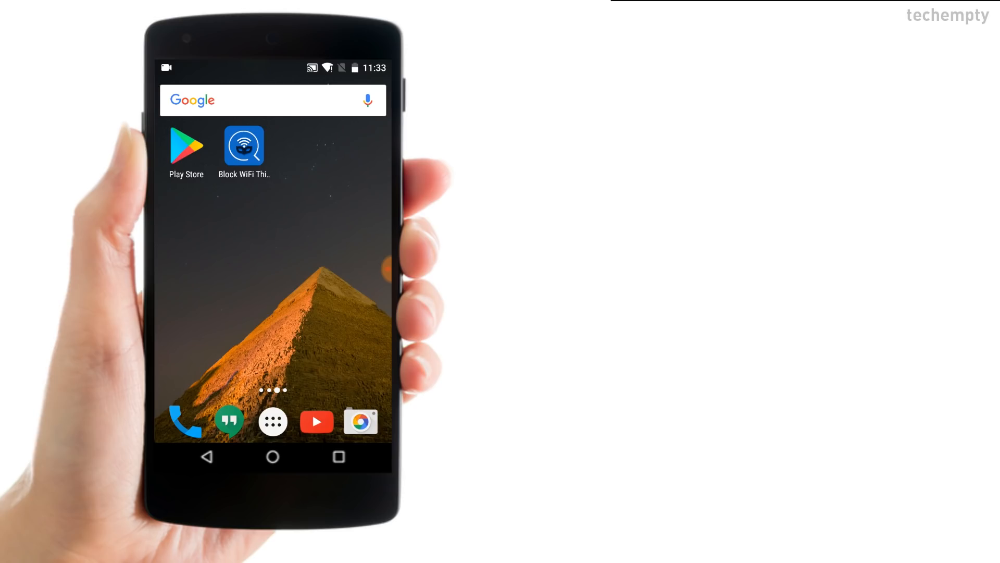
# Step: Launch the Play Store and reach the Block WiFi Thief - WiFi Spy Detector listing
pyautogui.click(244, 144)
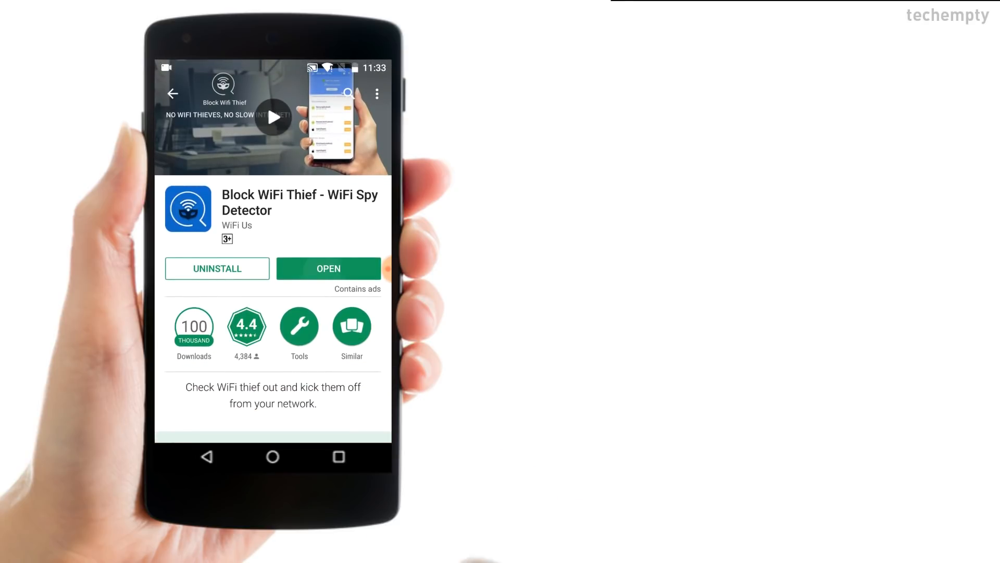
pyautogui.scroll(-3)
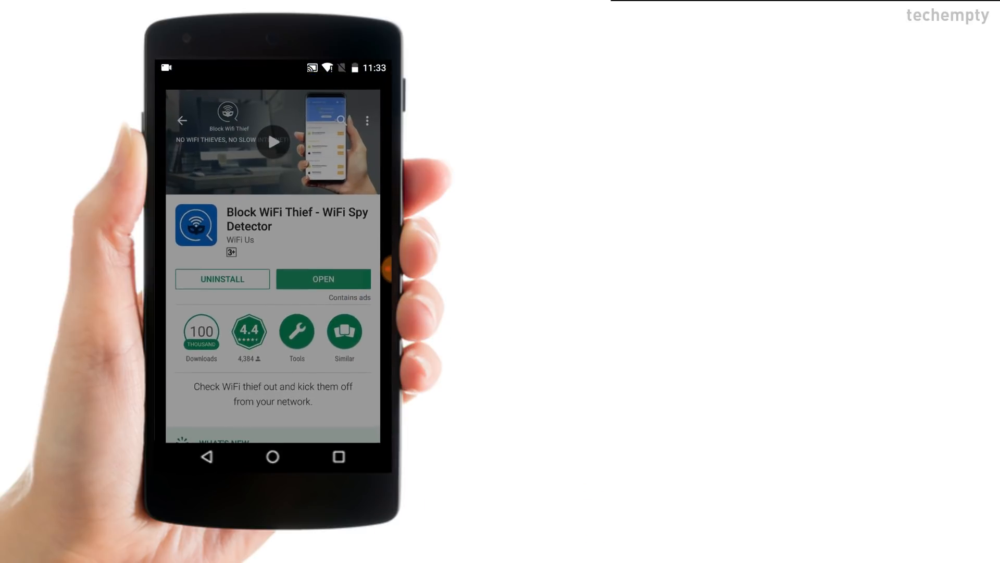
# Step: Launch the app, scan the NETGEAR WiFi, and toggle device 192.168.1.2 to Known and back to Stranger
pyautogui.click(323, 279)
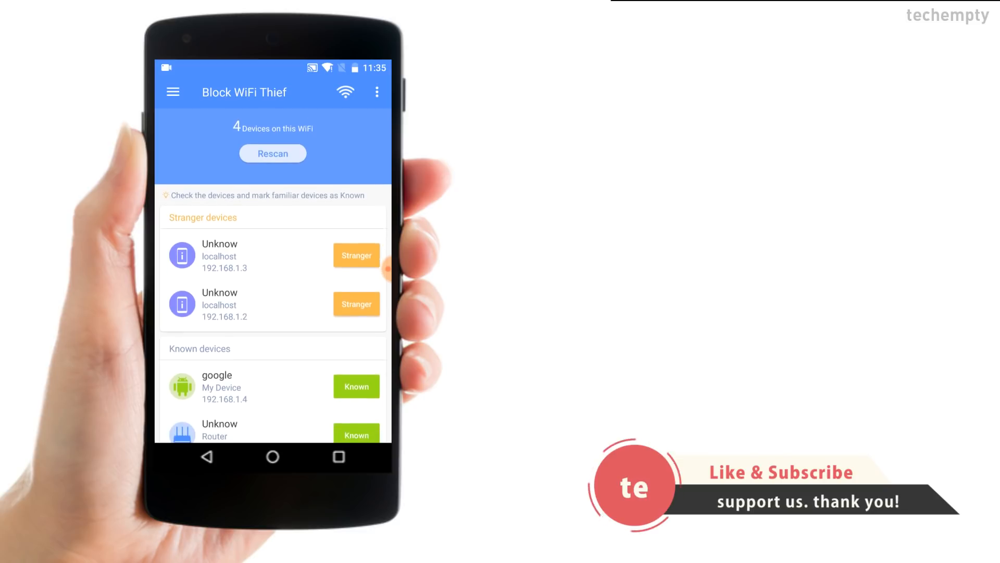
pyautogui.scroll(3)
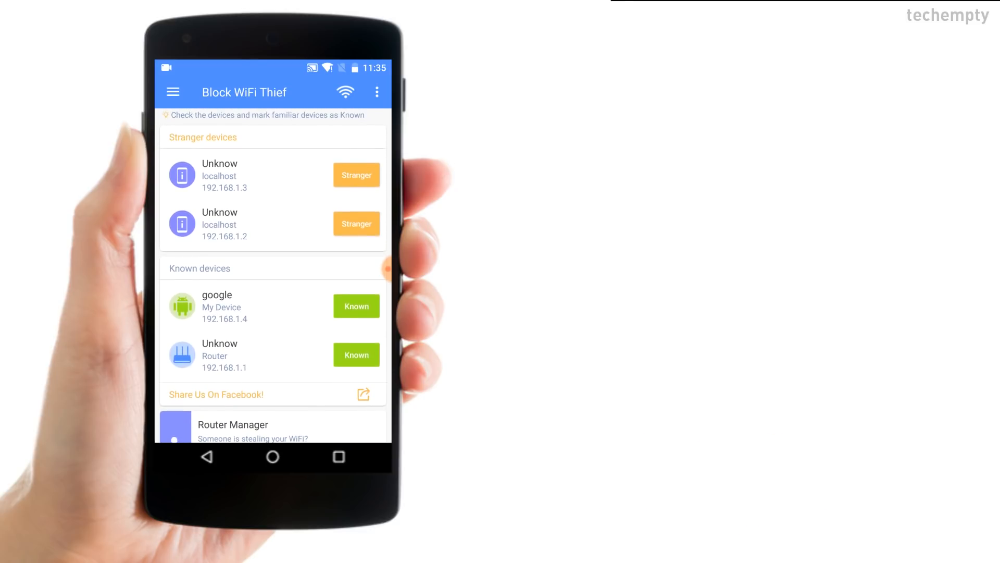
pyautogui.click(356, 223)
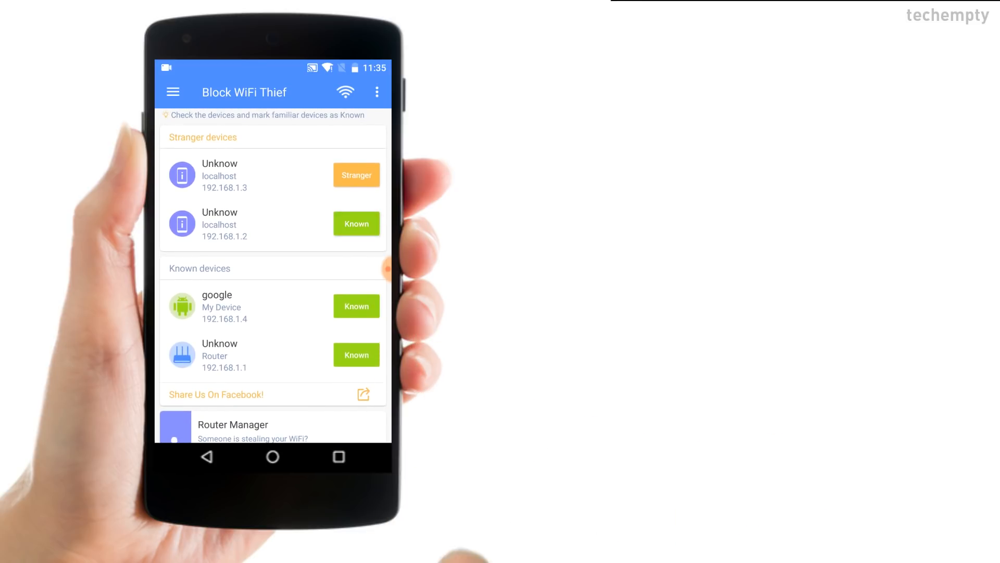
pyautogui.click(356, 223)
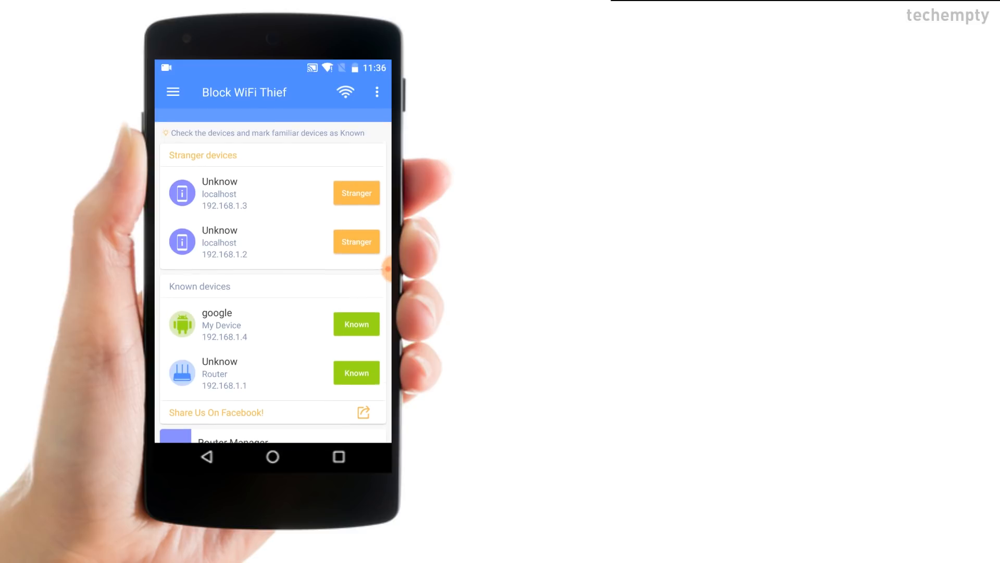
pyautogui.scroll(-3)
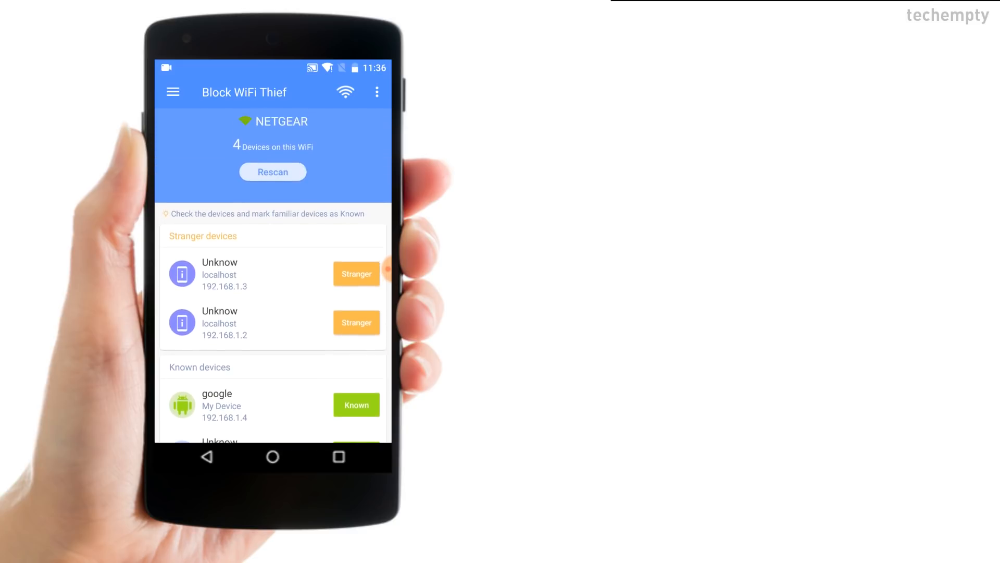
# Step: Enter the admin password in Router Manager for 192.168.1.1 and submit the login
pyautogui.click(249, 274)
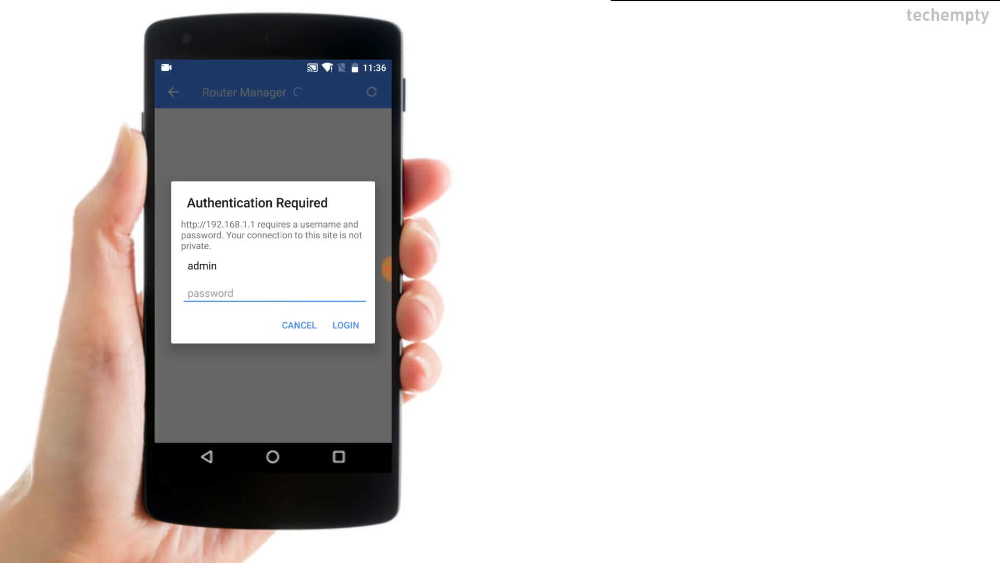
pyautogui.click(273, 293)
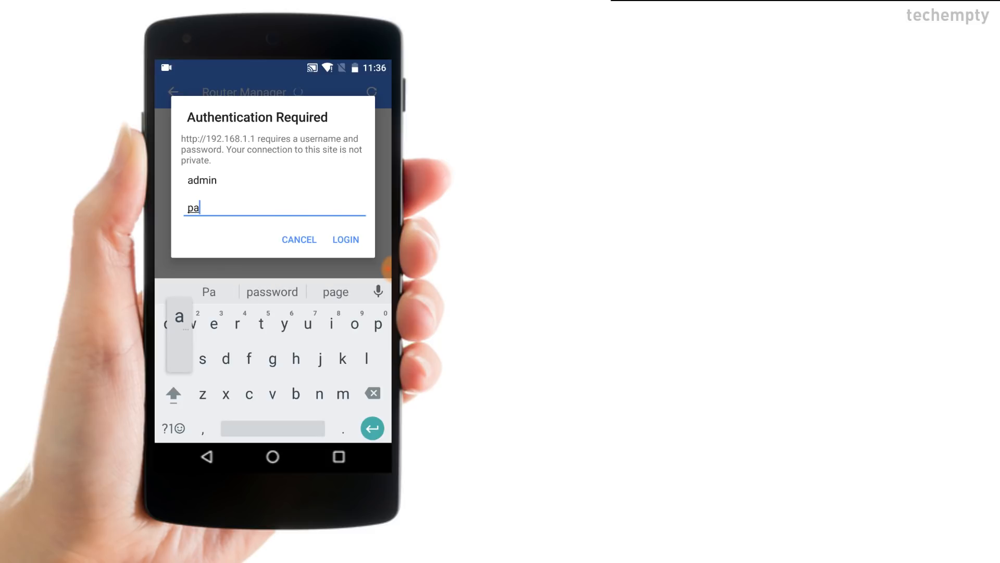
pyautogui.click(272, 292)
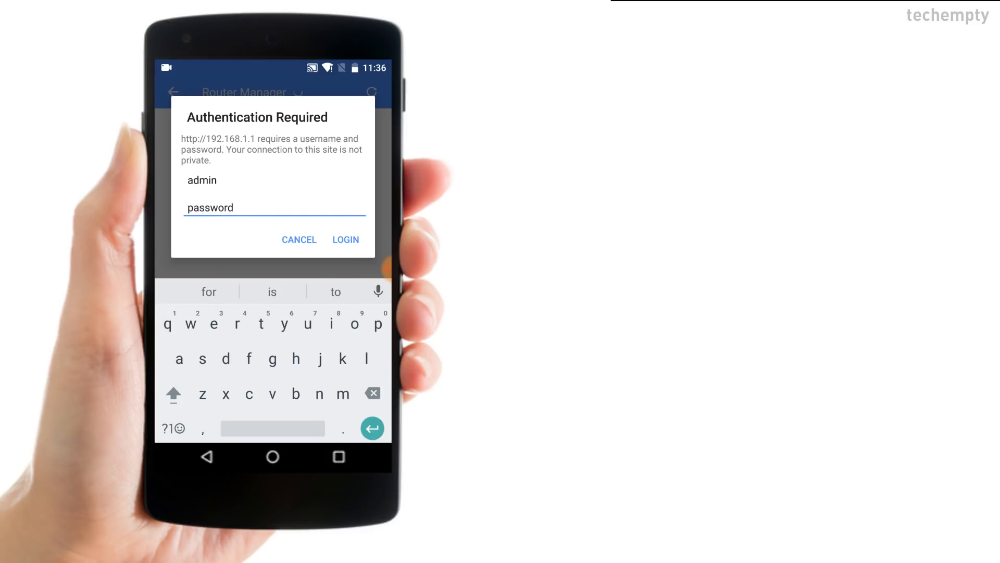
pyautogui.click(345, 240)
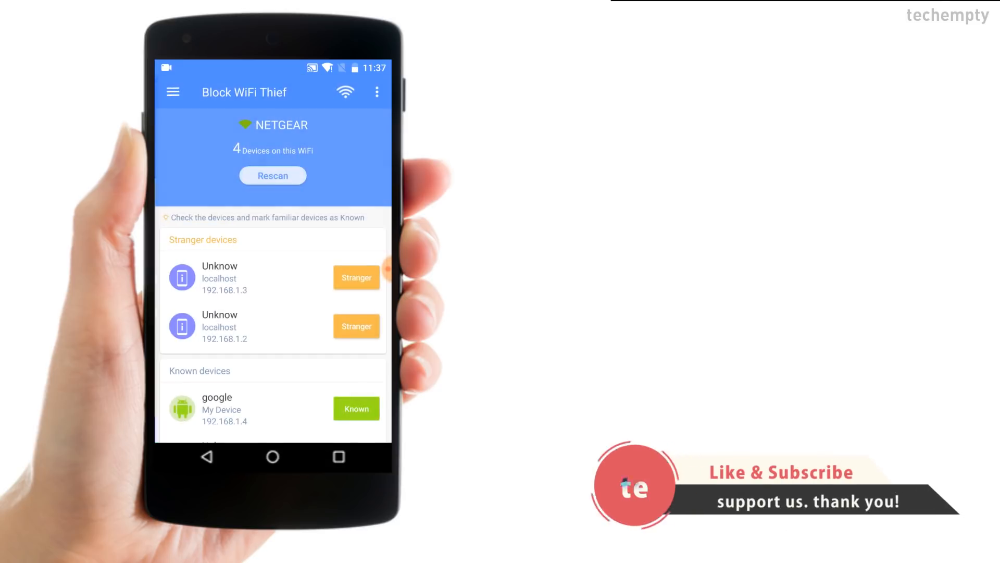
# Step: Reach the app's Settings screen, with its home-screen widget option, via the hamburger menu
pyautogui.click(172, 92)
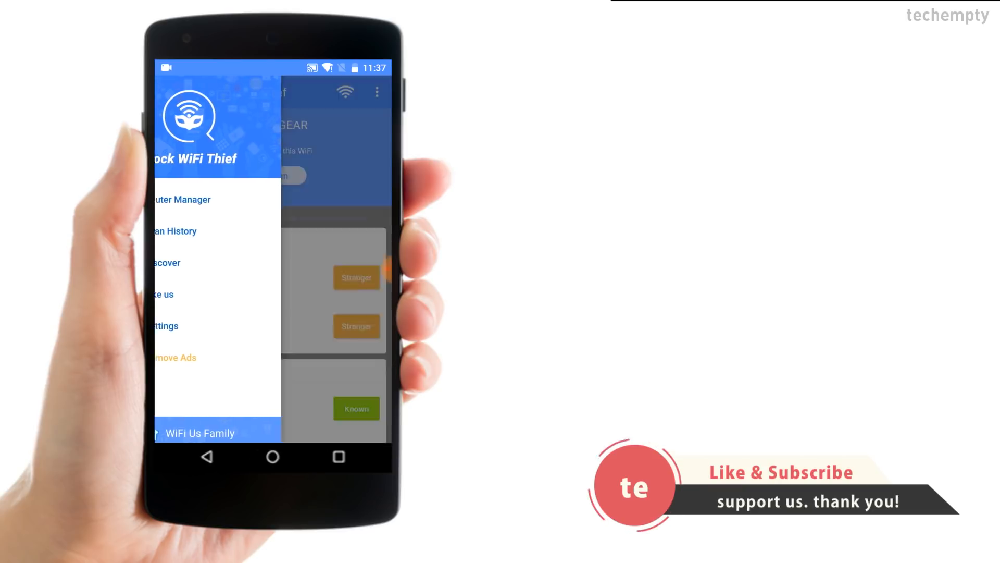
pyautogui.click(166, 262)
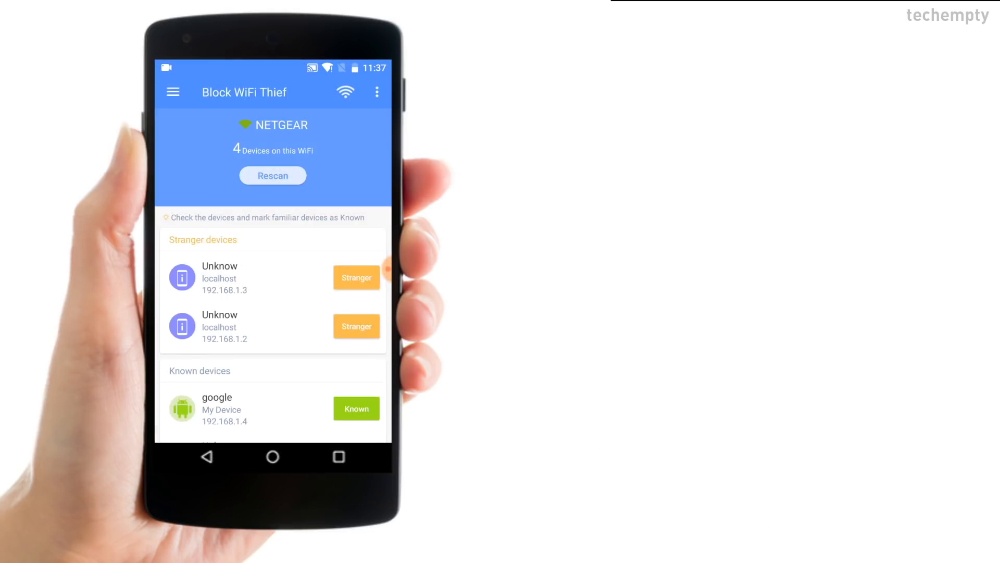
pyautogui.click(172, 92)
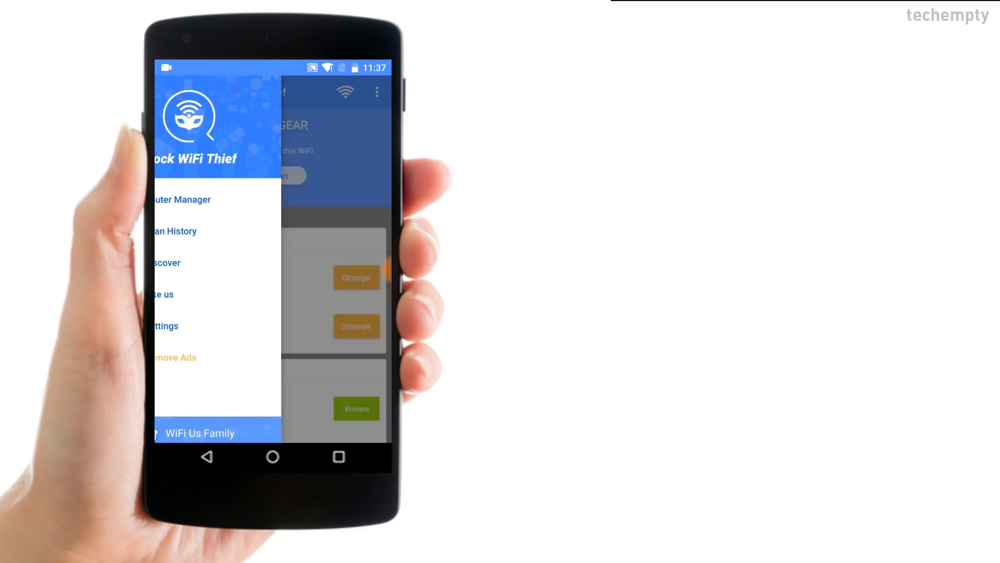
pyautogui.click(165, 325)
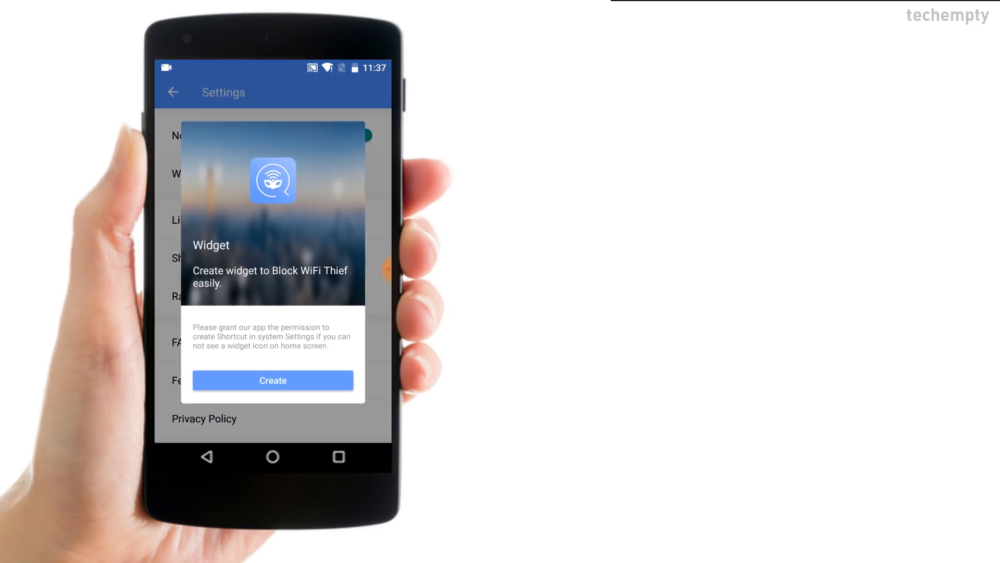